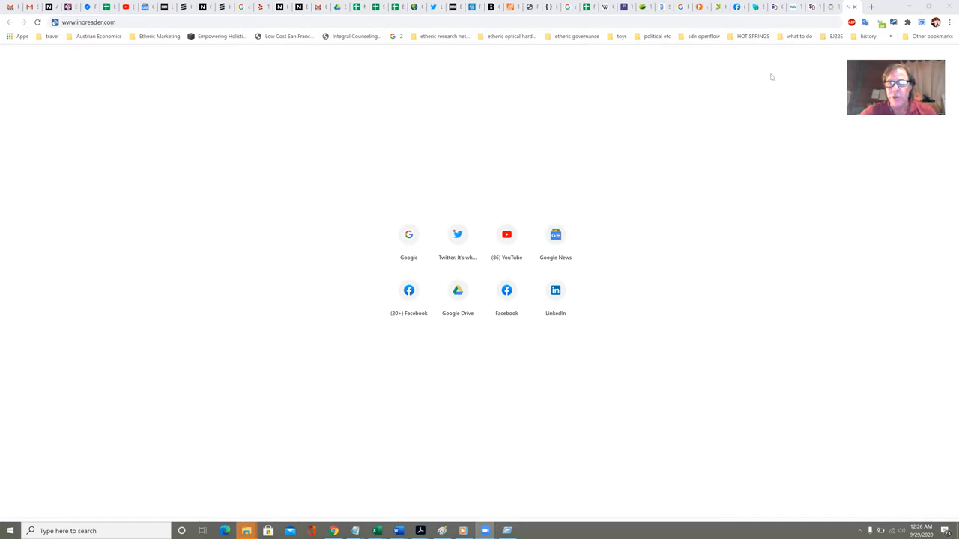
{"action": "mouse_move", "coordinate": [590, 354]}
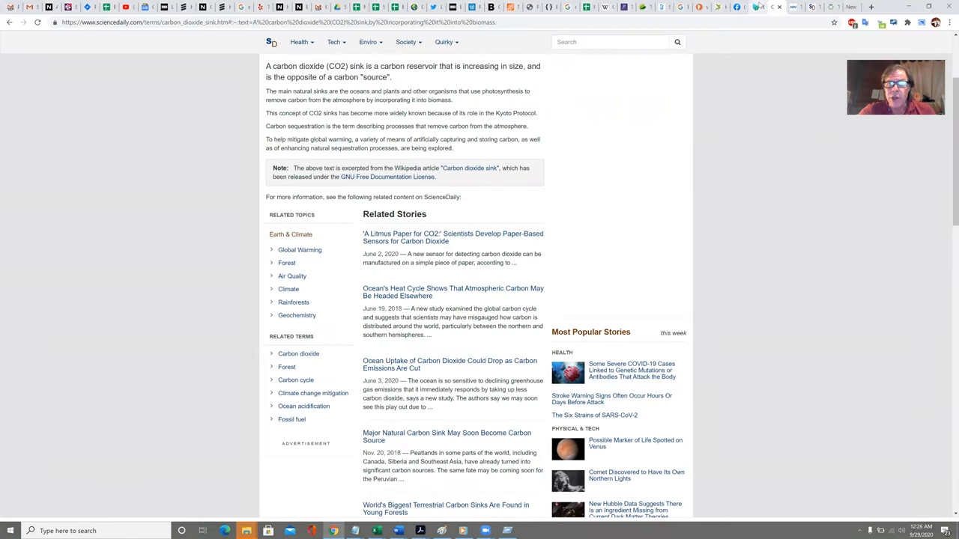
Bring up the Future Civilization Society group feed and scroll to the boreal forest and Global Carbon Cycle posts
{"action": "left_click", "coordinate": [735, 7]}
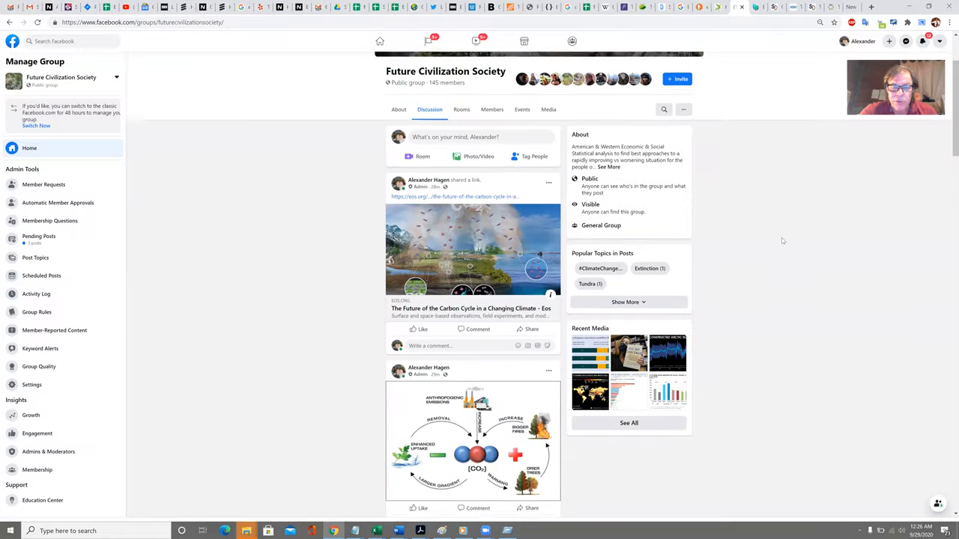
{"action": "scroll", "scroll_direction": "down", "scroll_amount": 3}
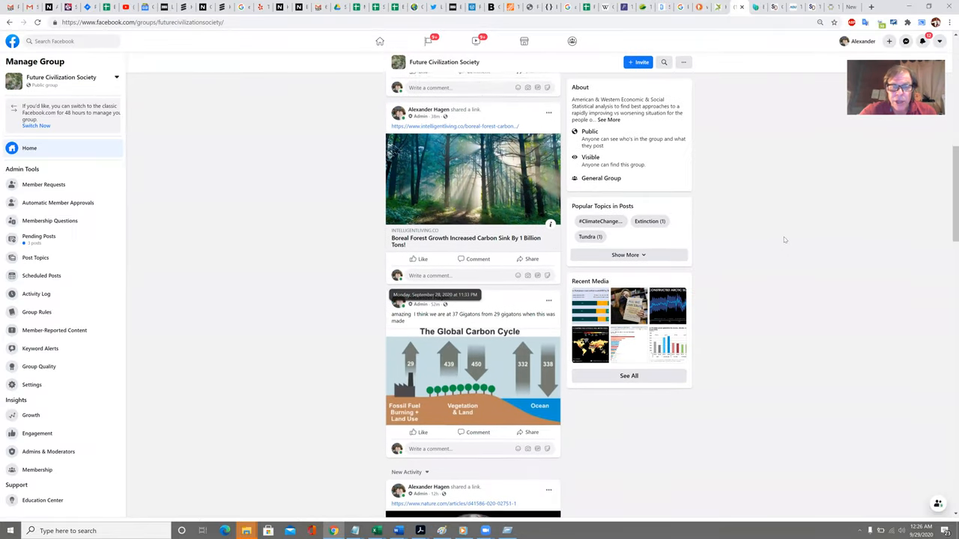
{"action": "scroll", "scroll_direction": "down", "scroll_amount": 3}
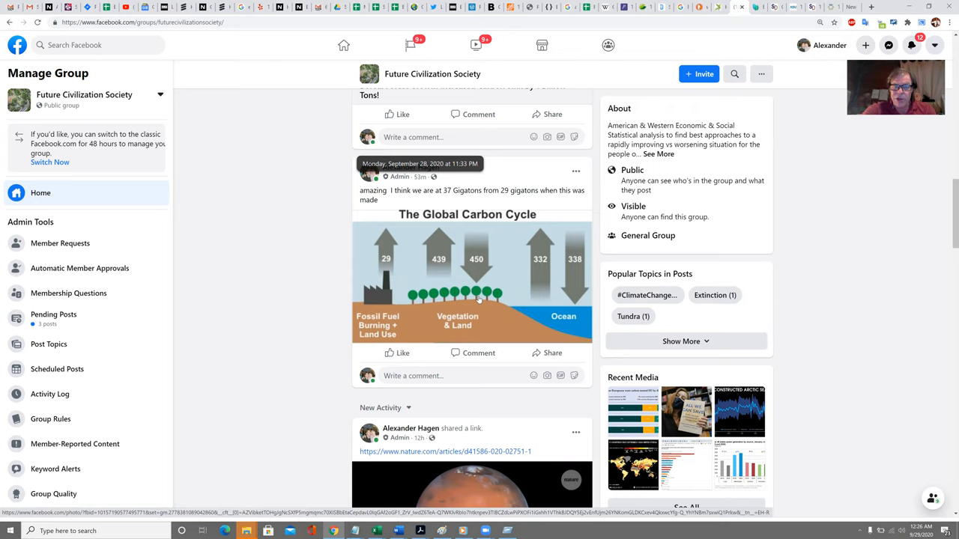
{"action": "mouse_move", "coordinate": [508, 300]}
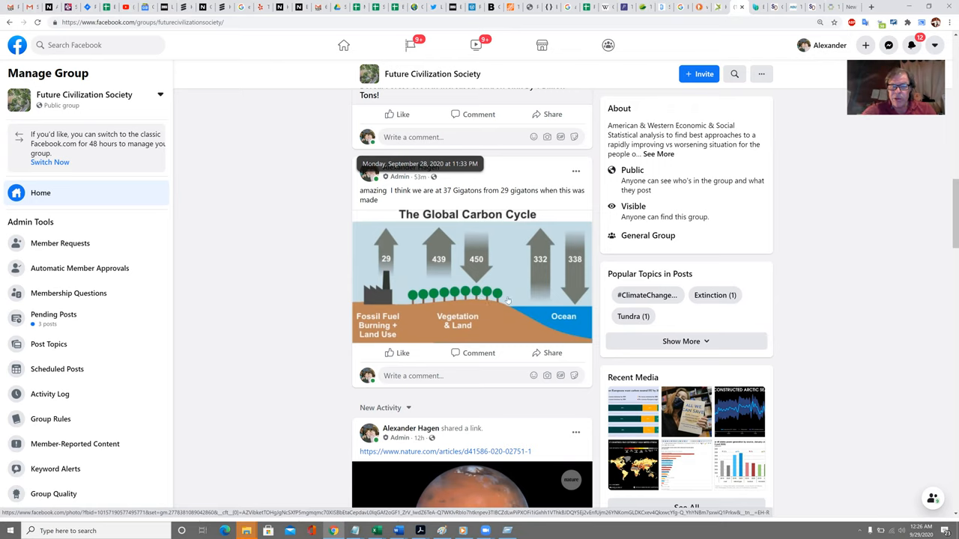
{"action": "mouse_move", "coordinate": [446, 220]}
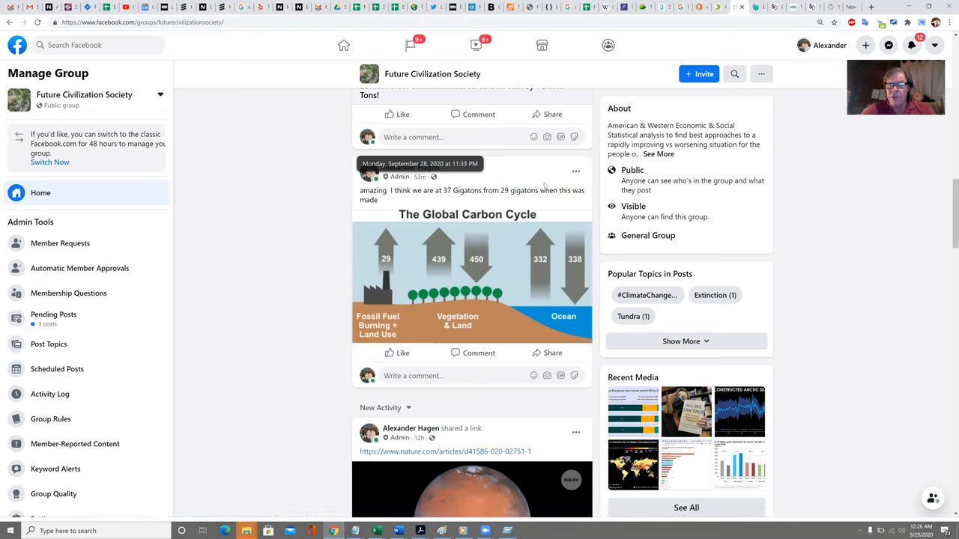
{"action": "mouse_move", "coordinate": [575, 322]}
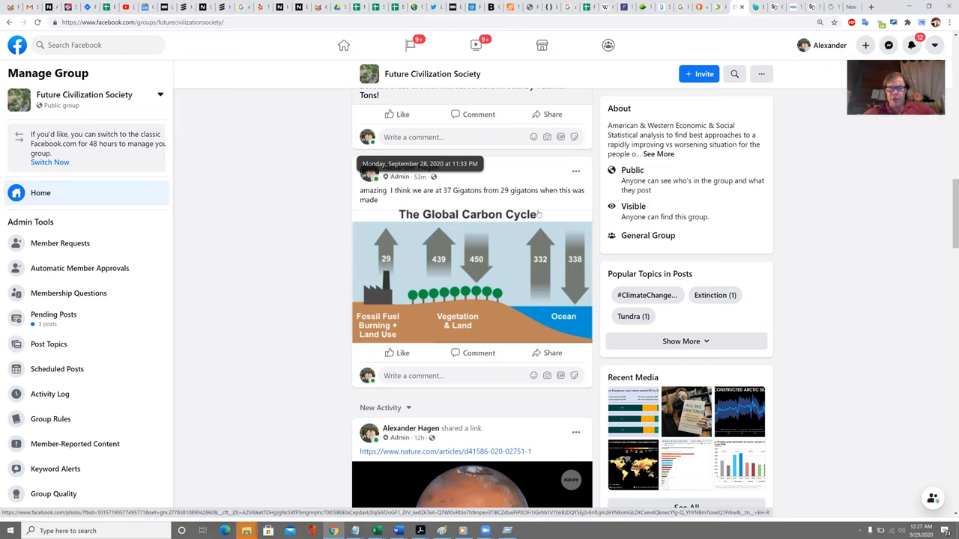
{"action": "mouse_move", "coordinate": [554, 191]}
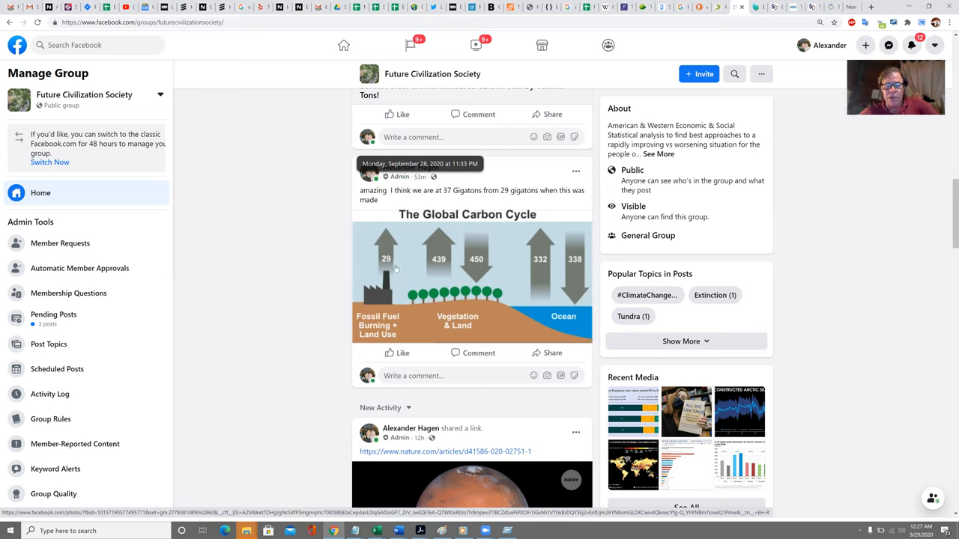
{"action": "mouse_move", "coordinate": [575, 270]}
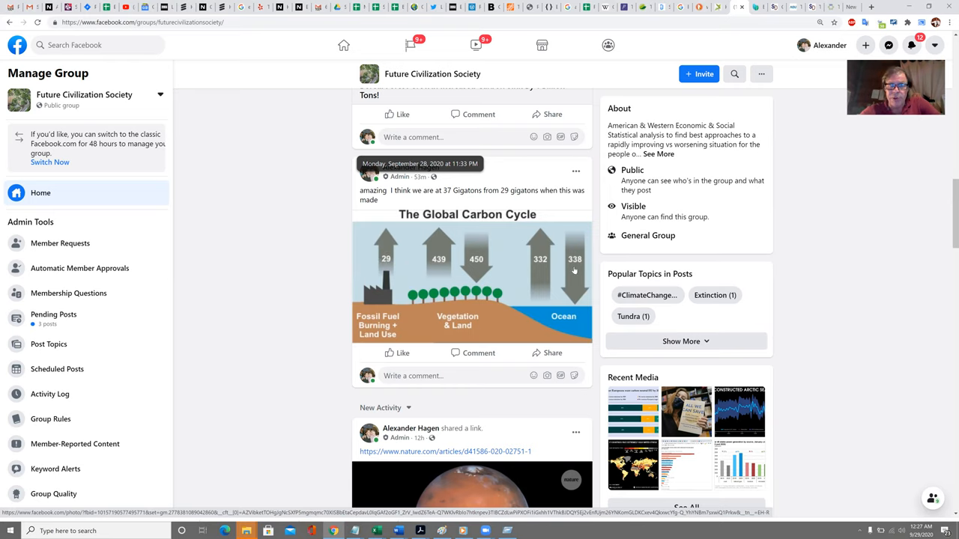
{"action": "mouse_move", "coordinate": [384, 264]}
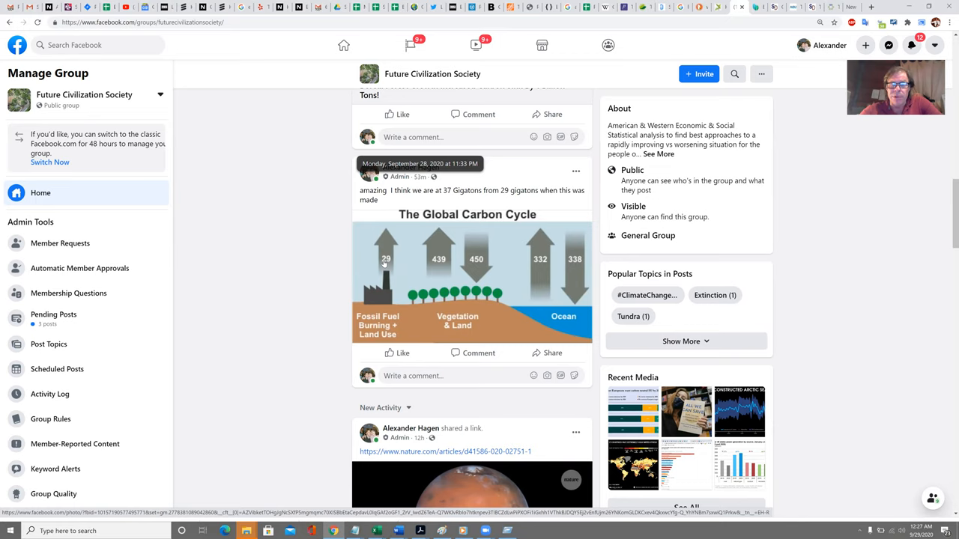
{"action": "mouse_move", "coordinate": [482, 267]}
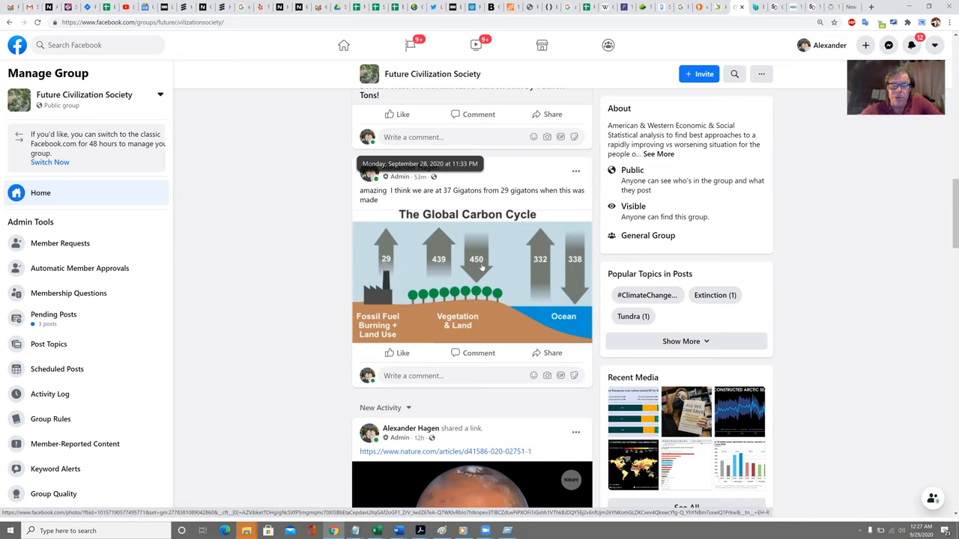
{"action": "mouse_move", "coordinate": [527, 265]}
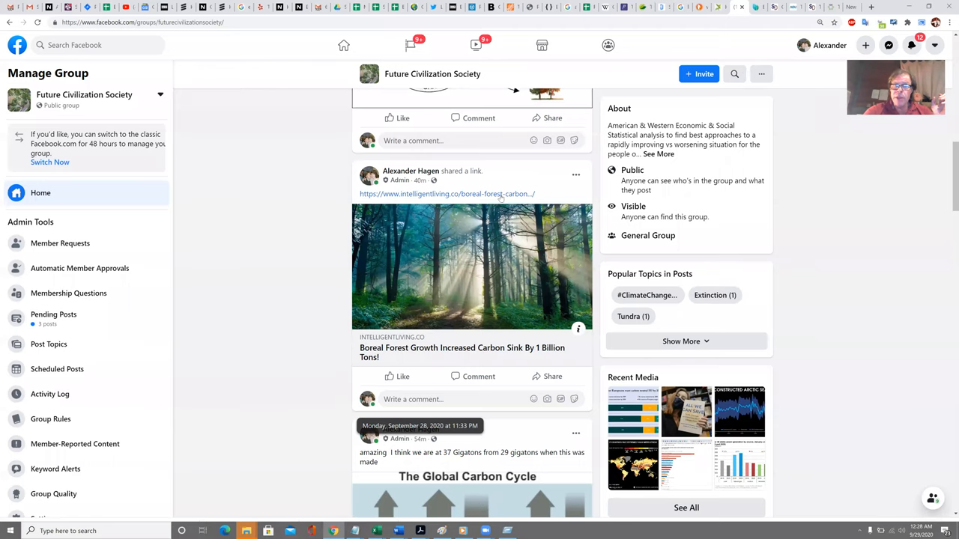
Open the shared intelligentliving.co boreal forest carbon sink article and browse its biome and forest maps
{"action": "left_click", "coordinate": [446, 194]}
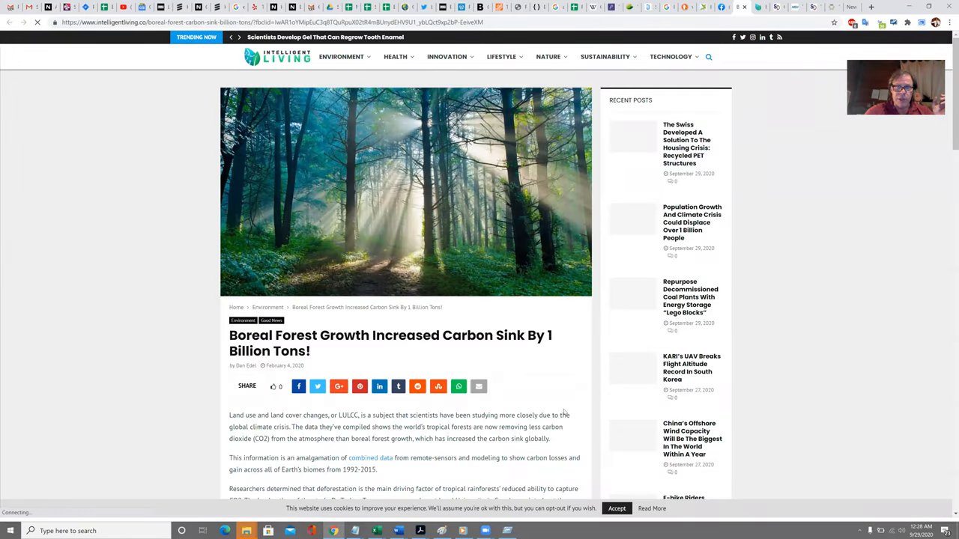
{"action": "scroll", "scroll_direction": "down", "scroll_amount": 3}
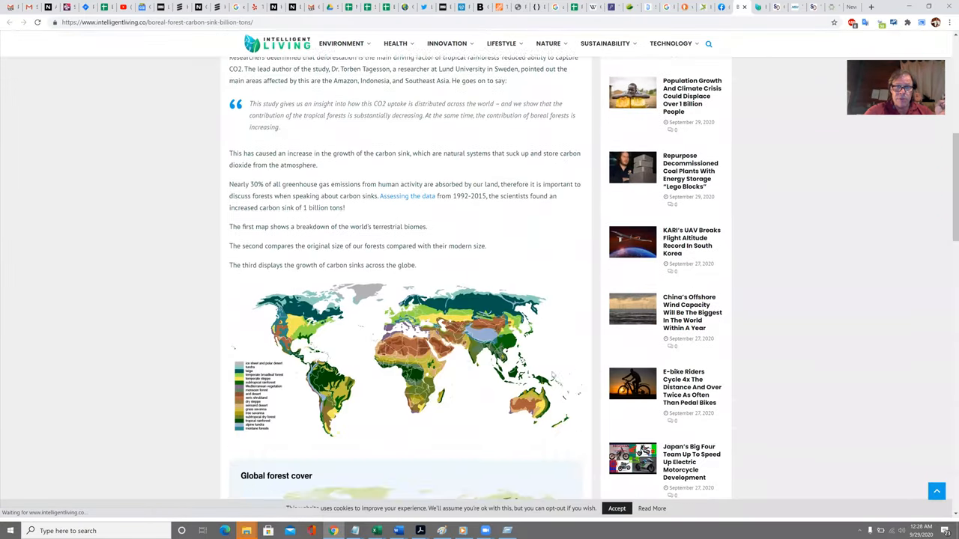
{"action": "scroll", "scroll_direction": "down", "scroll_amount": 3}
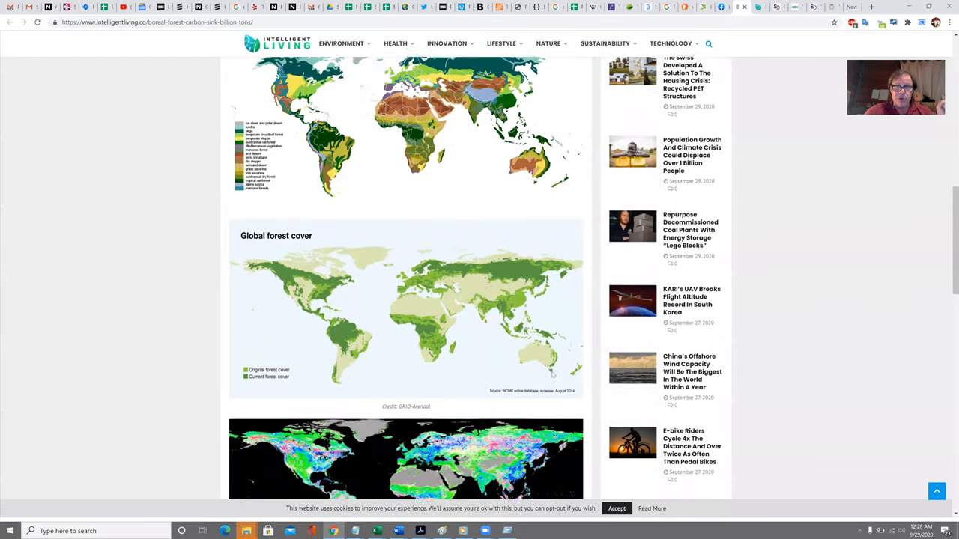
{"action": "scroll", "scroll_direction": "up", "scroll_amount": 3}
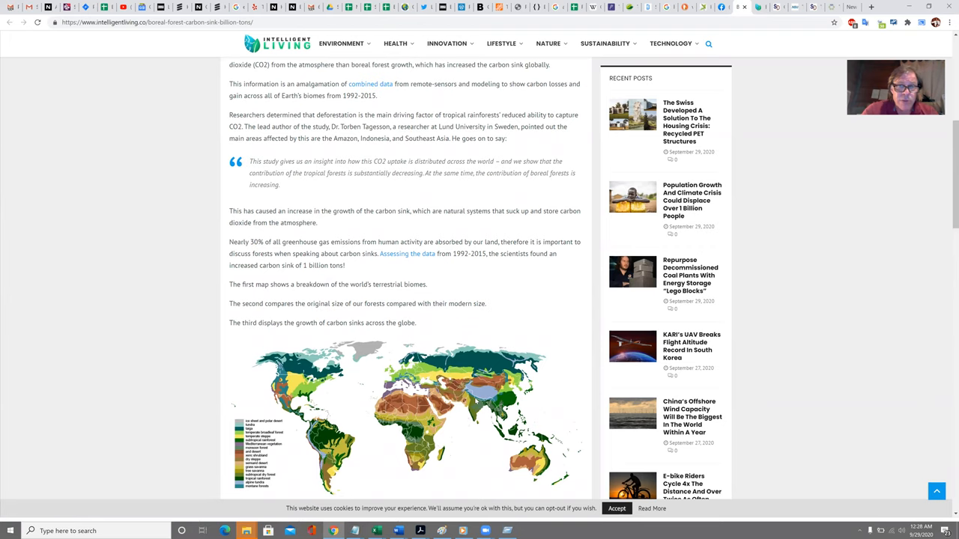
{"action": "scroll", "scroll_direction": "down", "scroll_amount": 3}
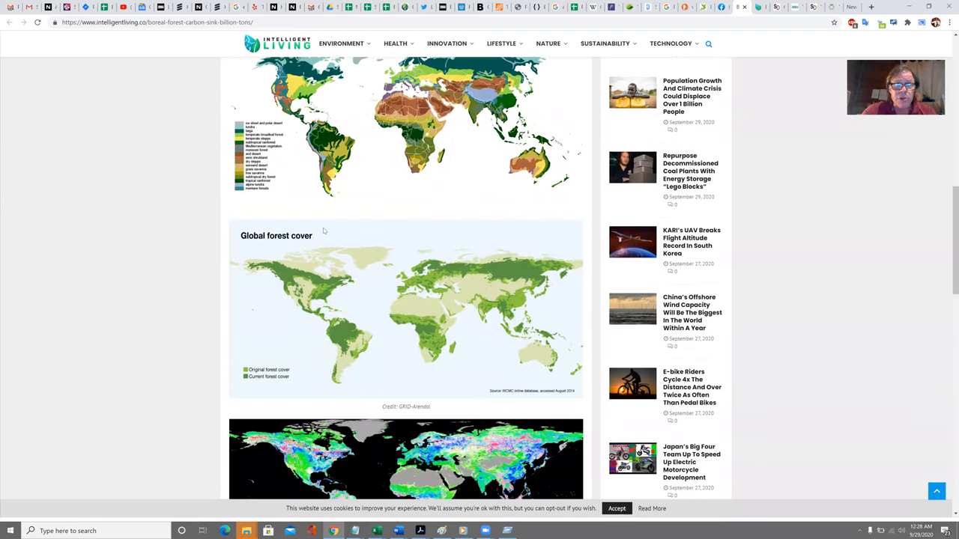
{"action": "scroll", "scroll_direction": "up", "scroll_amount": 3}
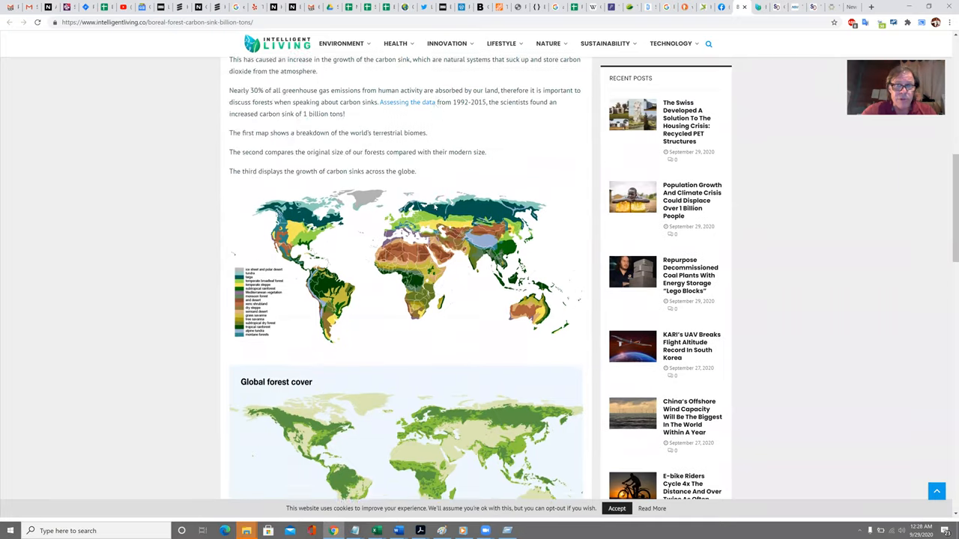
{"action": "scroll", "scroll_direction": "up", "scroll_amount": 3}
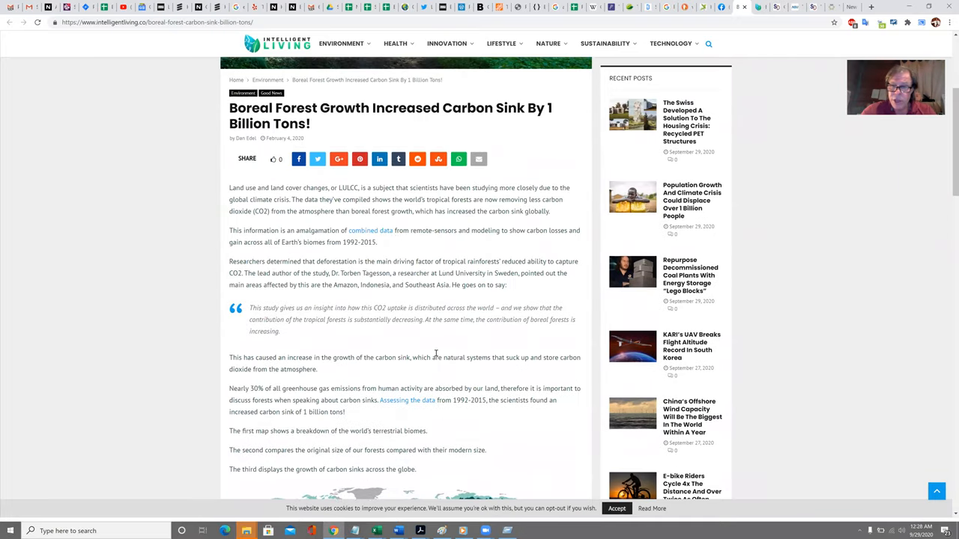
{"action": "scroll", "scroll_direction": "down", "scroll_amount": 3}
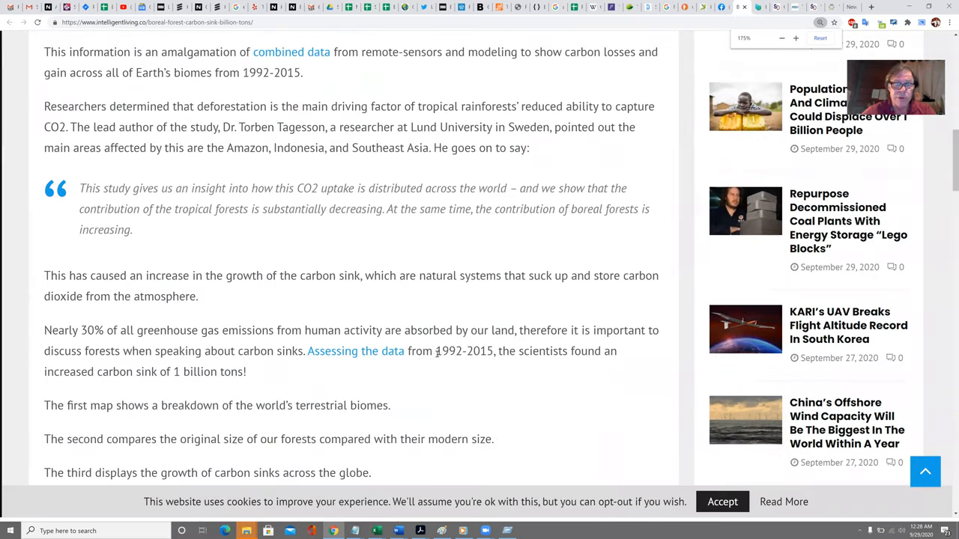
Scroll through the article's forest-cover and vegetation-change maps to the 53% land carbon passage
{"action": "scroll", "scroll_direction": "down", "scroll_amount": 3}
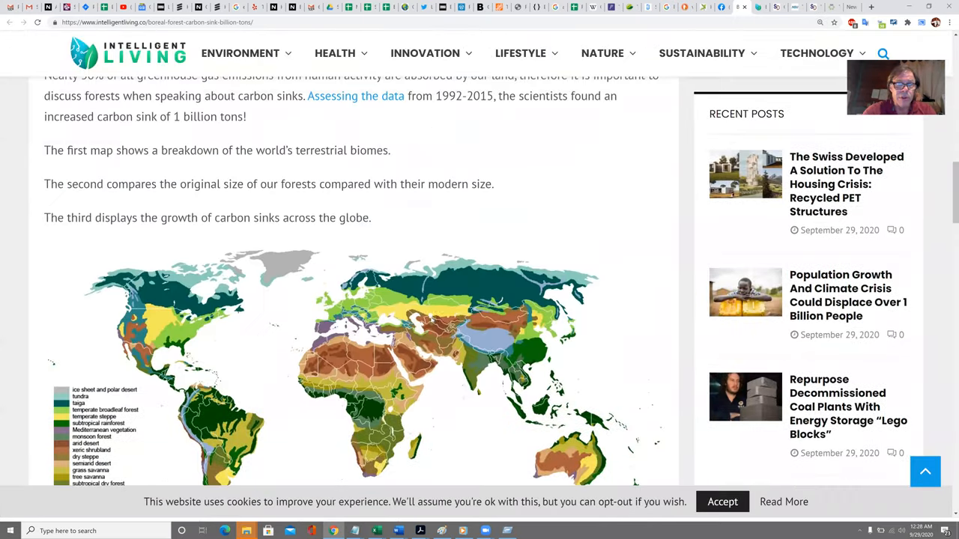
{"action": "scroll", "scroll_direction": "down", "scroll_amount": 3}
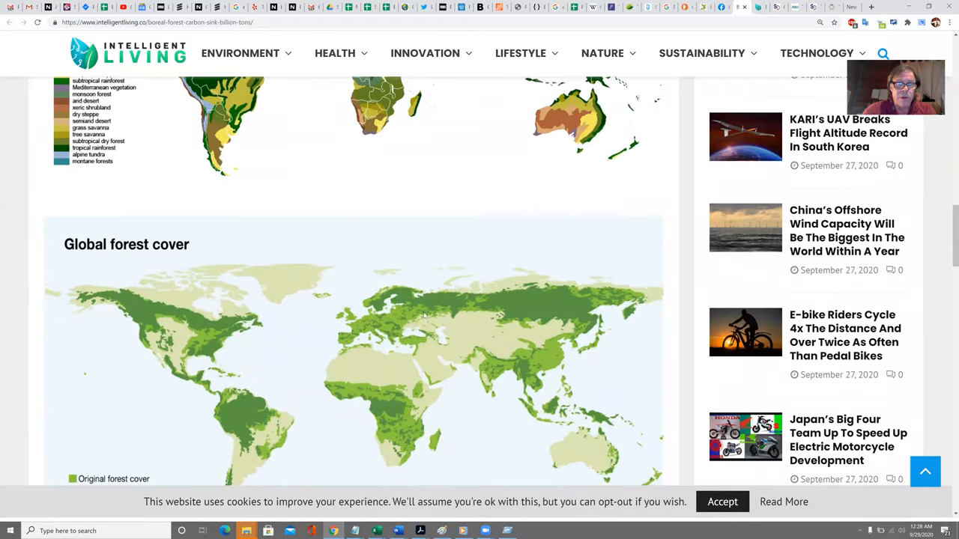
{"action": "mouse_move", "coordinate": [884, 200]}
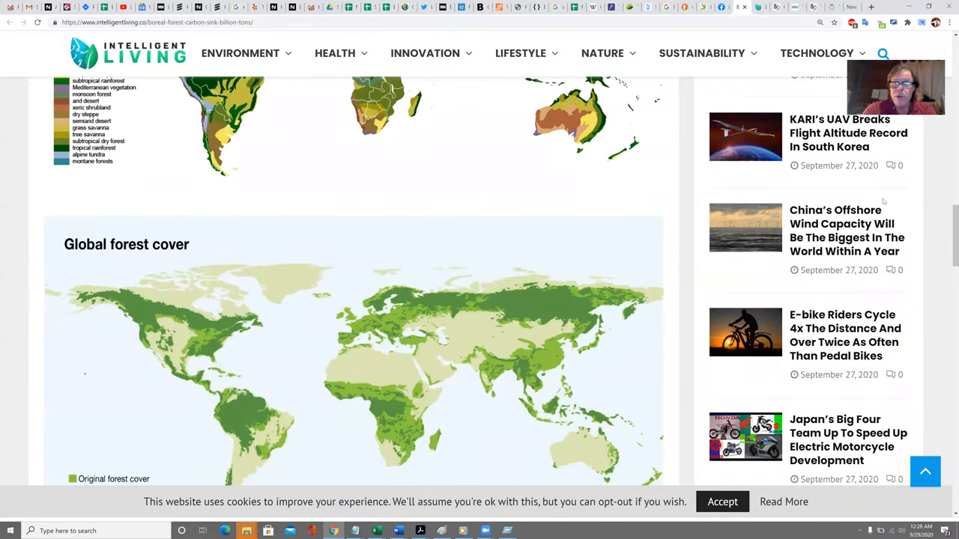
{"action": "scroll", "scroll_direction": "up", "scroll_amount": 3}
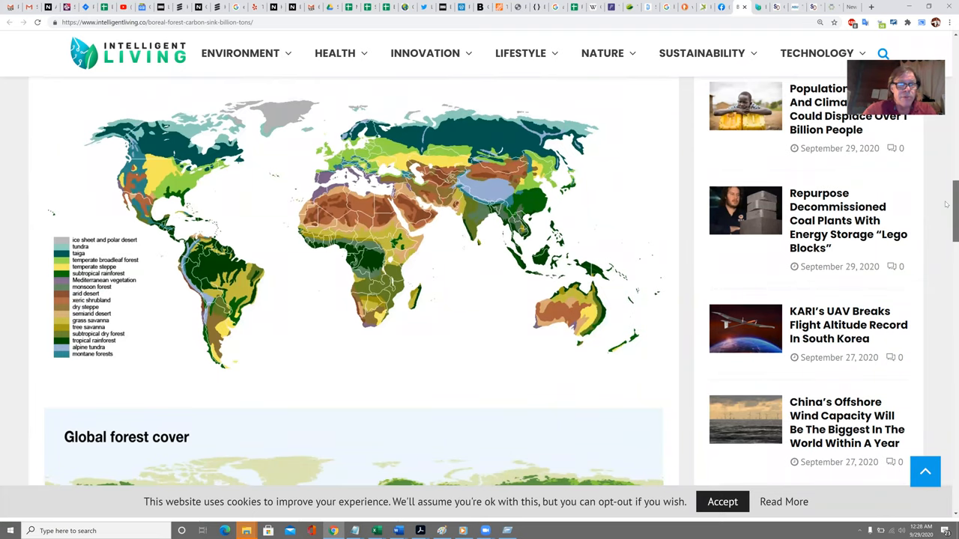
{"action": "scroll", "scroll_direction": "down", "scroll_amount": 3}
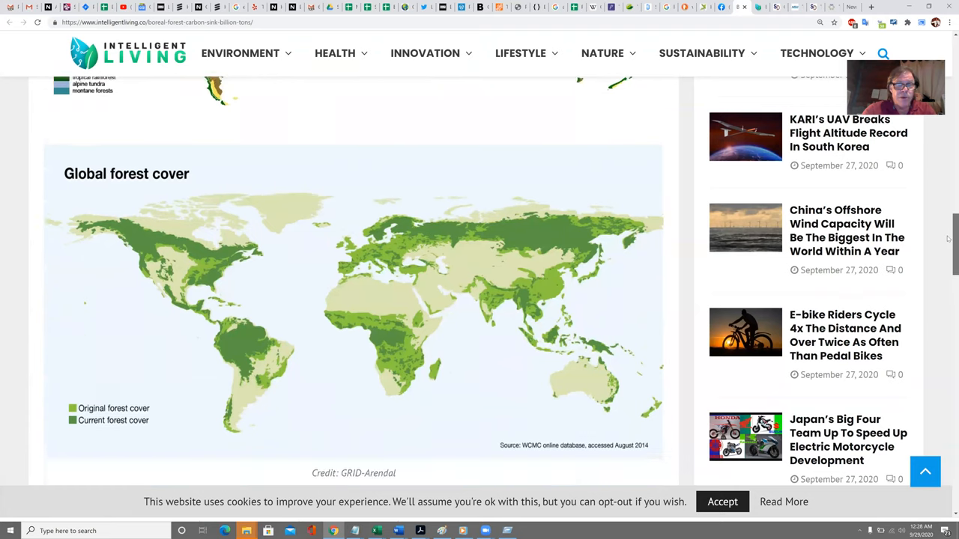
{"action": "scroll", "scroll_direction": "down", "scroll_amount": 3}
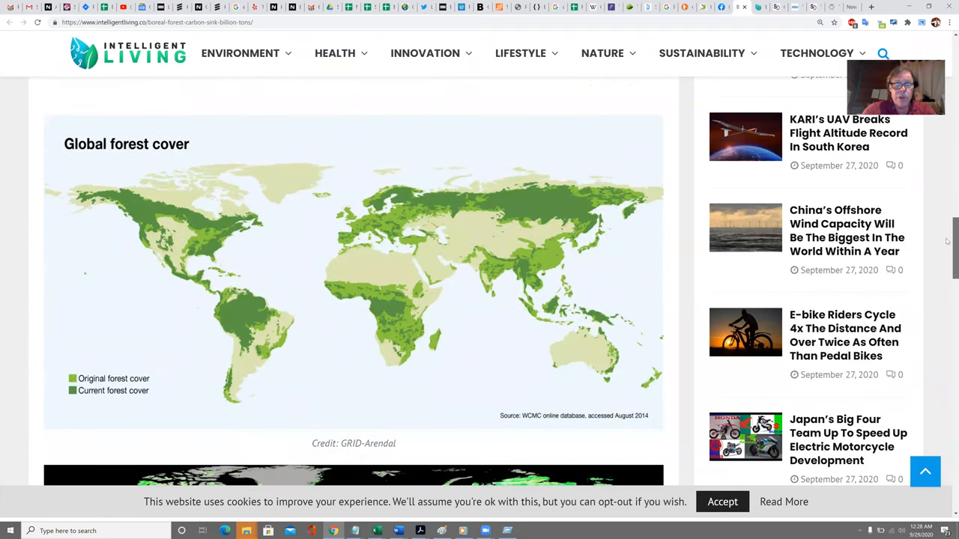
{"action": "scroll", "scroll_direction": "down", "scroll_amount": 3}
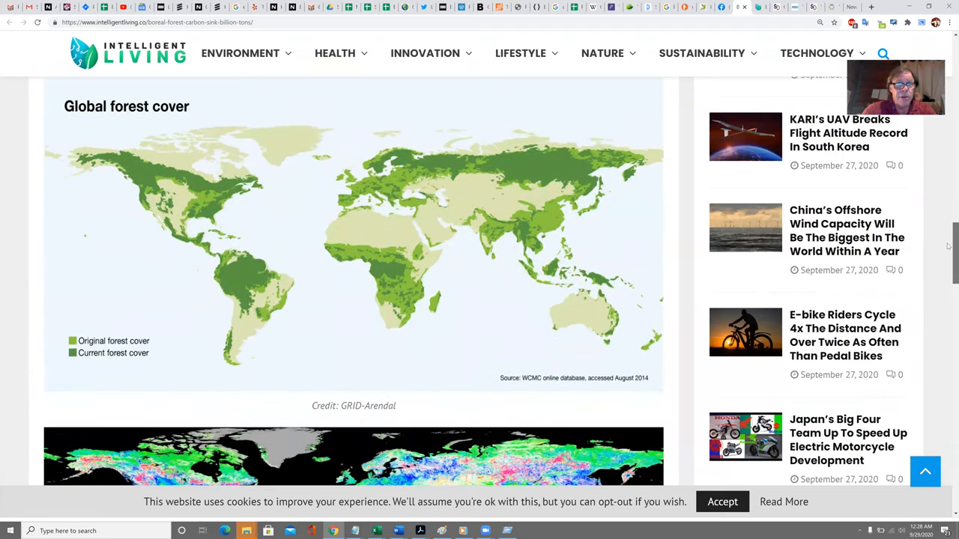
{"action": "scroll", "scroll_direction": "down", "scroll_amount": 3}
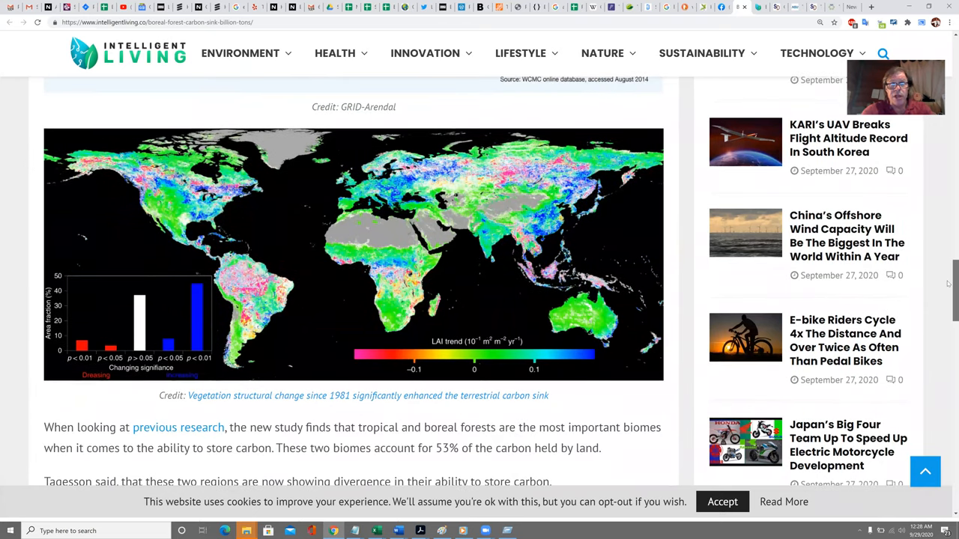
{"action": "scroll", "scroll_direction": "down", "scroll_amount": 3}
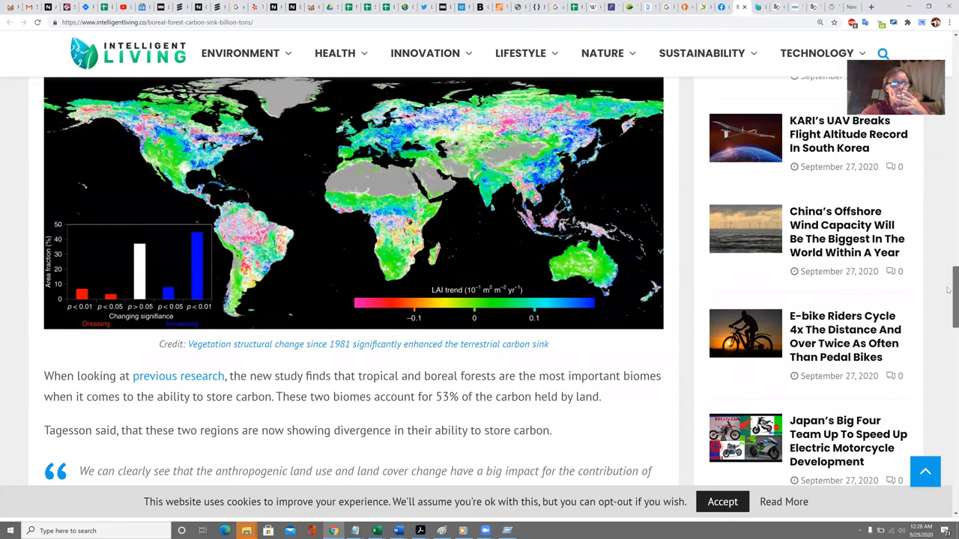
{"action": "scroll", "scroll_direction": "down", "scroll_amount": 3}
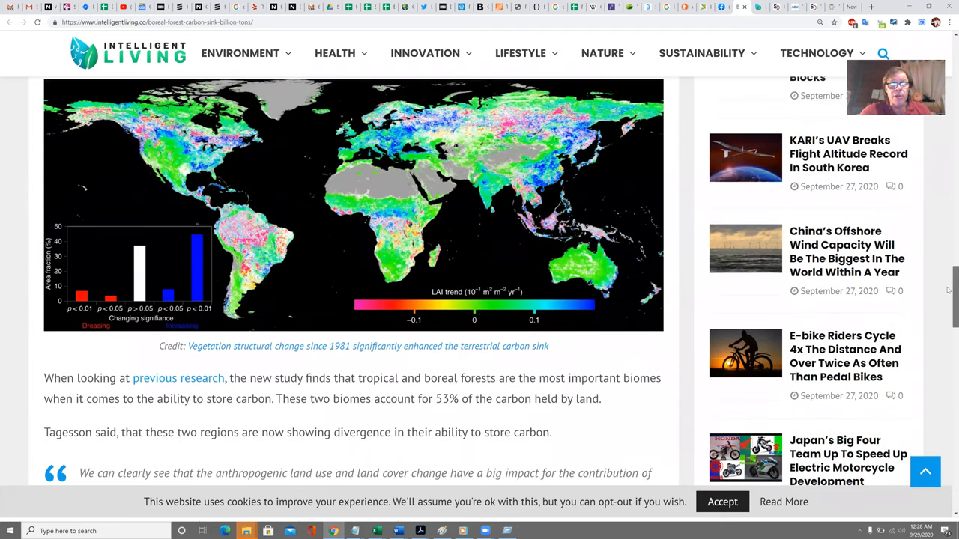
{"action": "scroll", "scroll_direction": "down", "scroll_amount": 3}
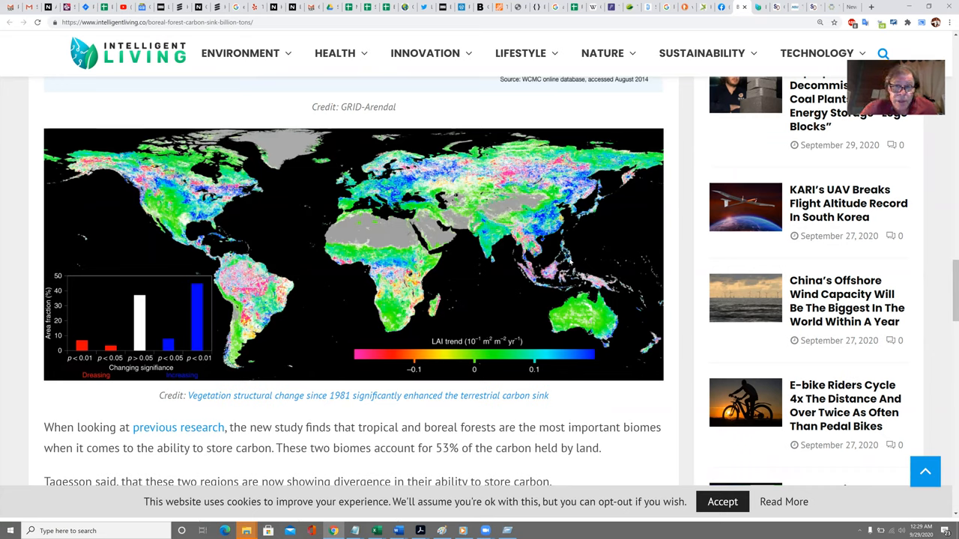
{"action": "mouse_move", "coordinate": [553, 251]}
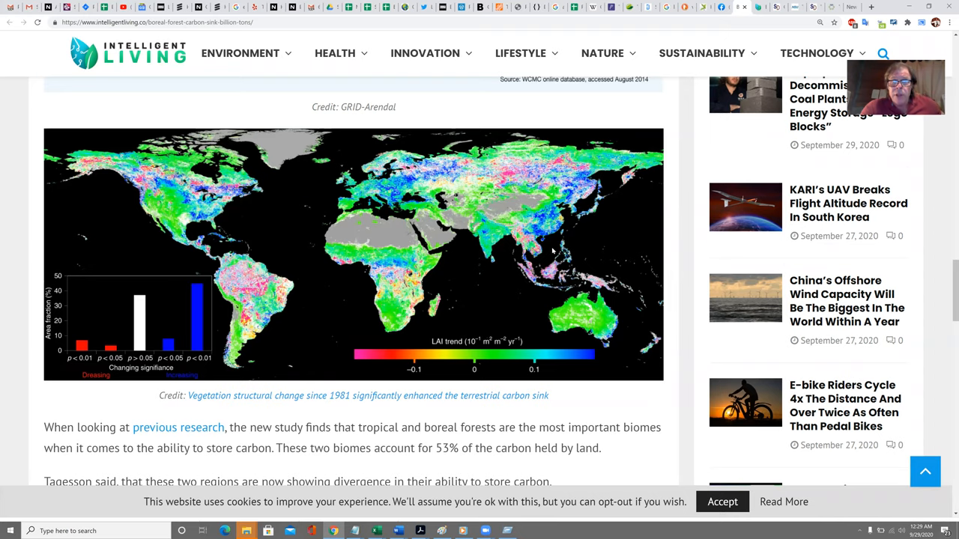
{"action": "scroll", "scroll_direction": "down", "scroll_amount": 3}
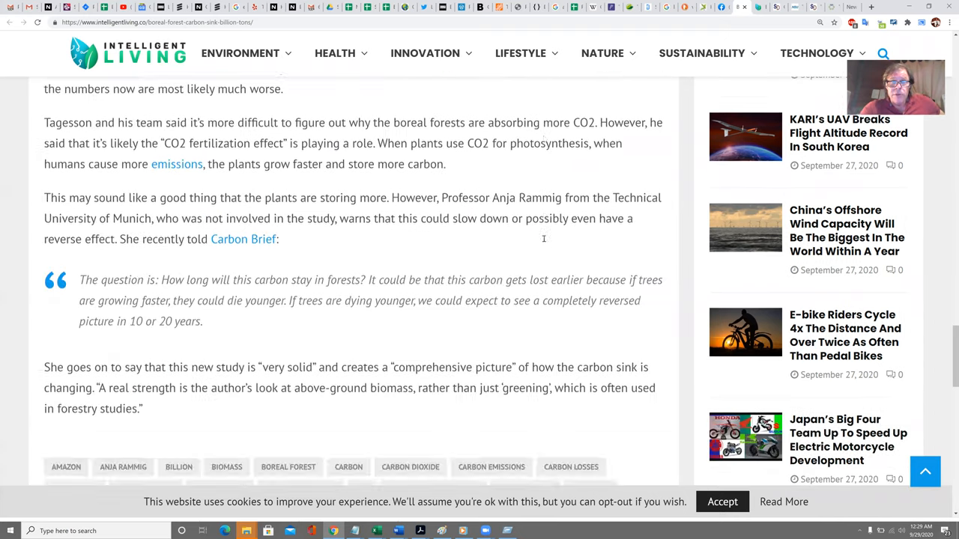
{"action": "scroll", "scroll_direction": "up", "scroll_amount": 3}
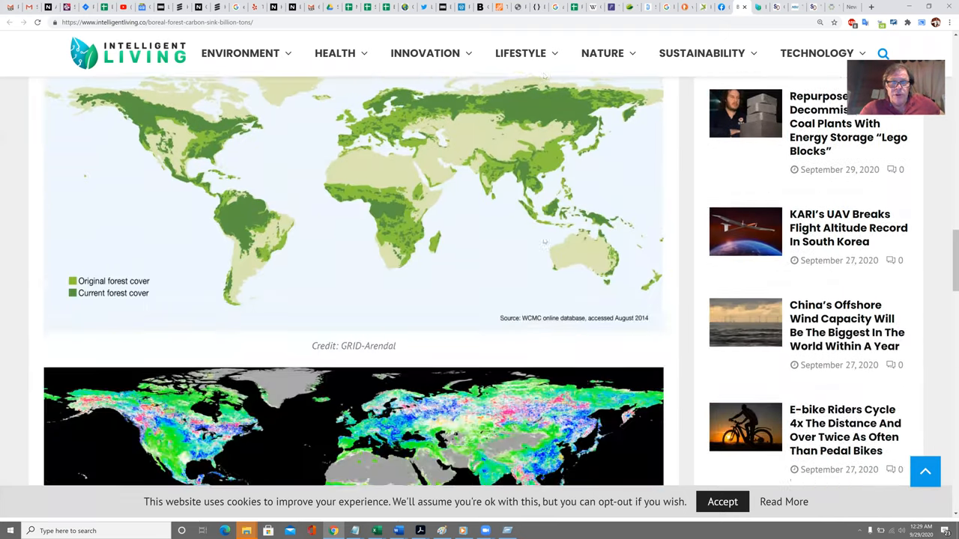
{"action": "scroll", "scroll_direction": "down", "scroll_amount": 3}
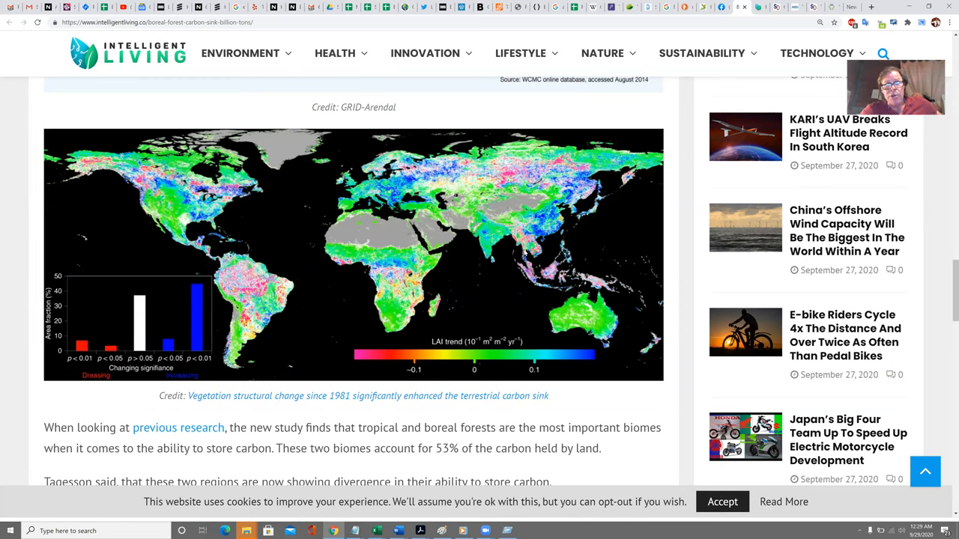
{"action": "mouse_move", "coordinate": [681, 255]}
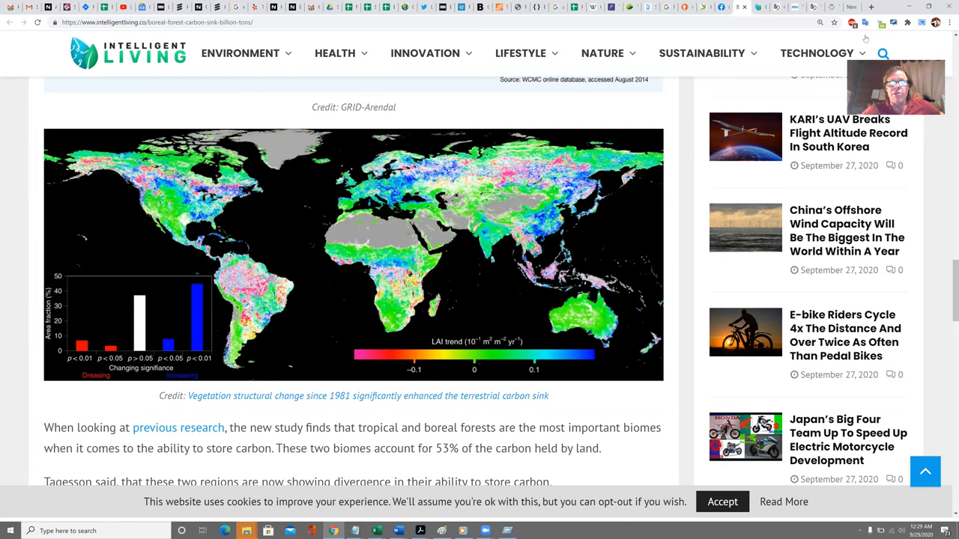
{"action": "mouse_move", "coordinate": [518, 228]}
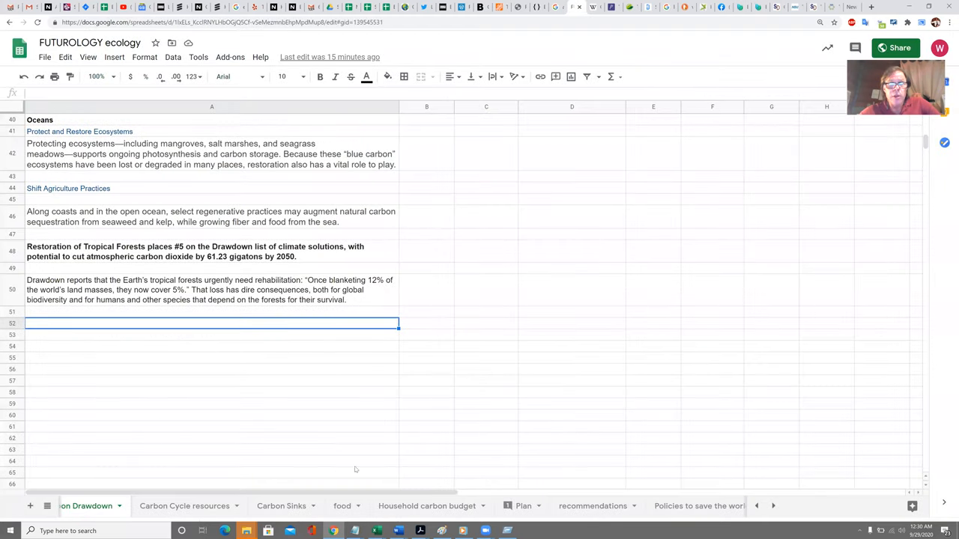
{"action": "mouse_move", "coordinate": [462, 472]}
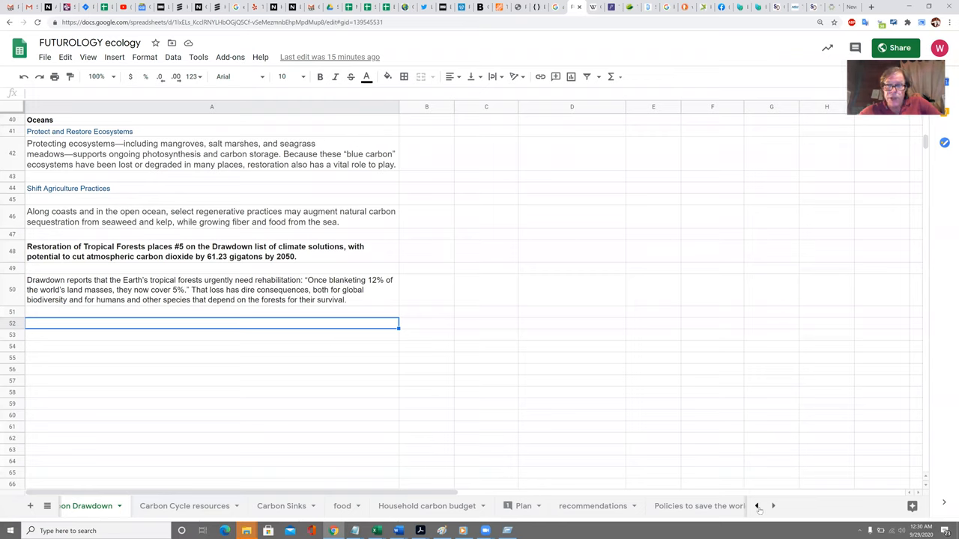
{"action": "left_click", "coordinate": [757, 505]}
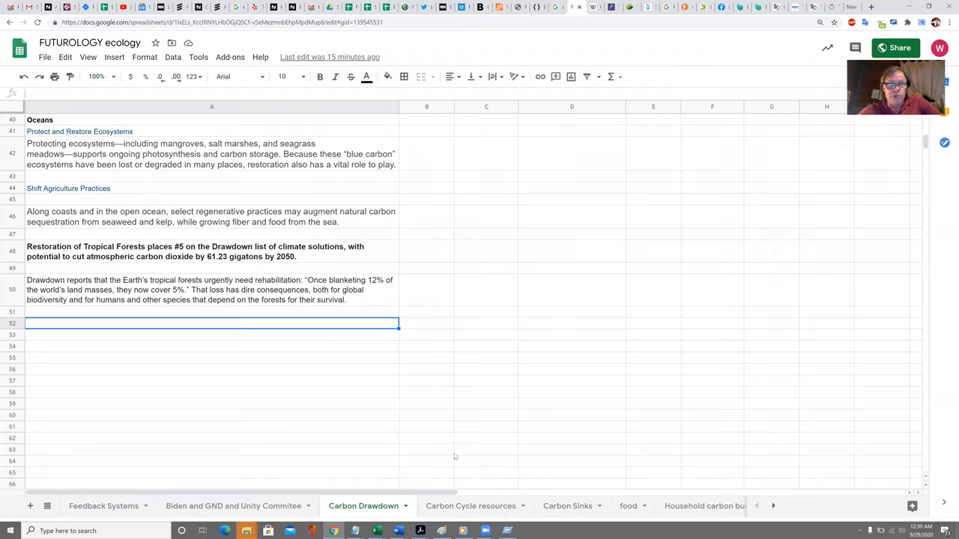
{"action": "mouse_move", "coordinate": [562, 530]}
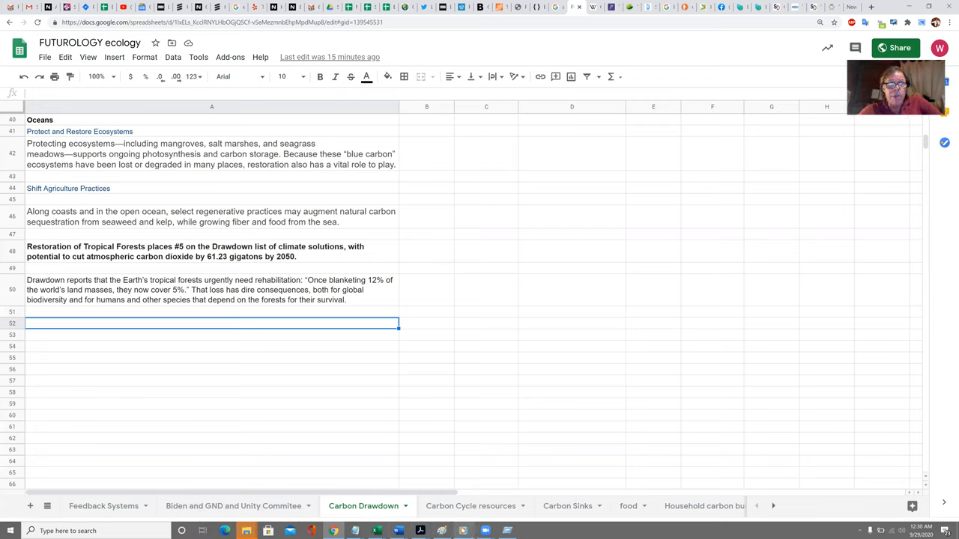
{"action": "mouse_move", "coordinate": [529, 483]}
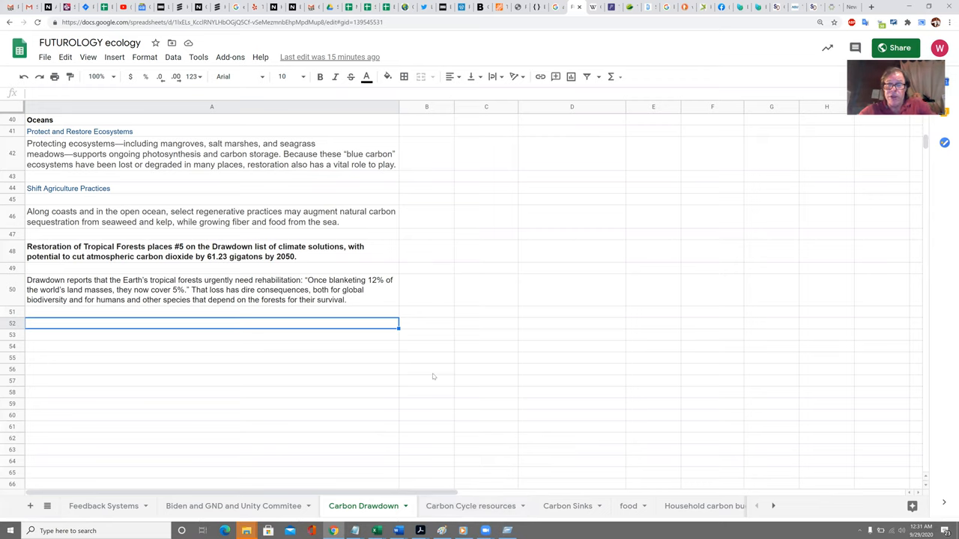
{"action": "mouse_move", "coordinate": [460, 359]}
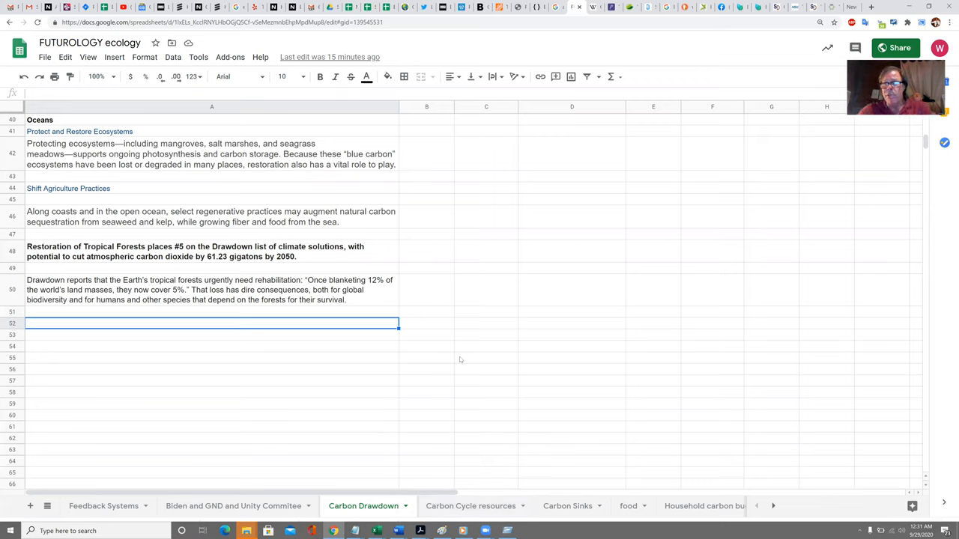
{"action": "mouse_move", "coordinate": [448, 376]}
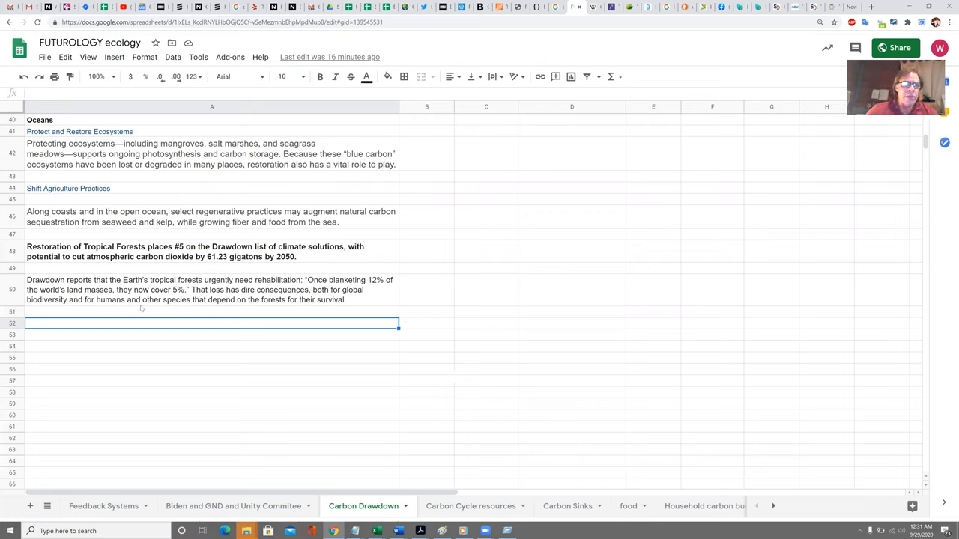
{"action": "mouse_move", "coordinate": [141, 308]}
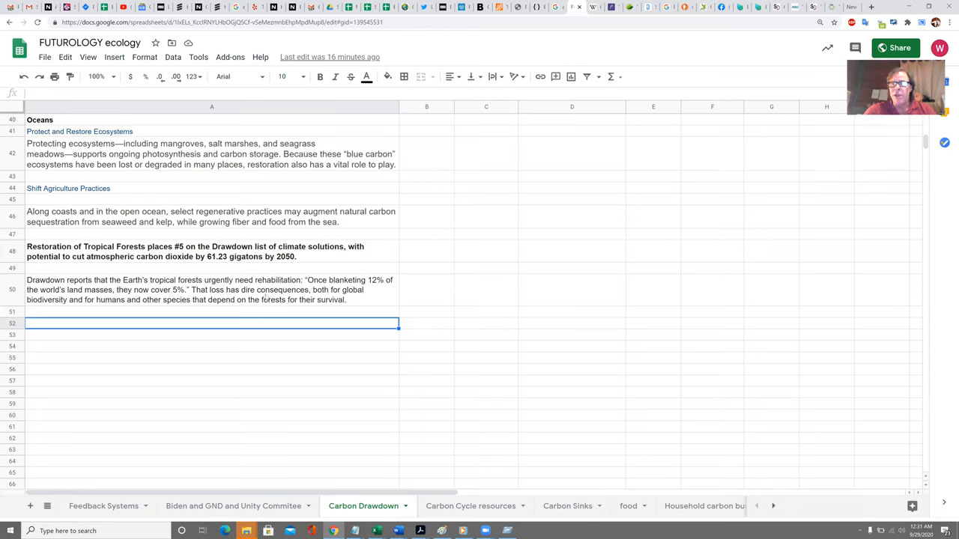
{"action": "mouse_move", "coordinate": [358, 237]}
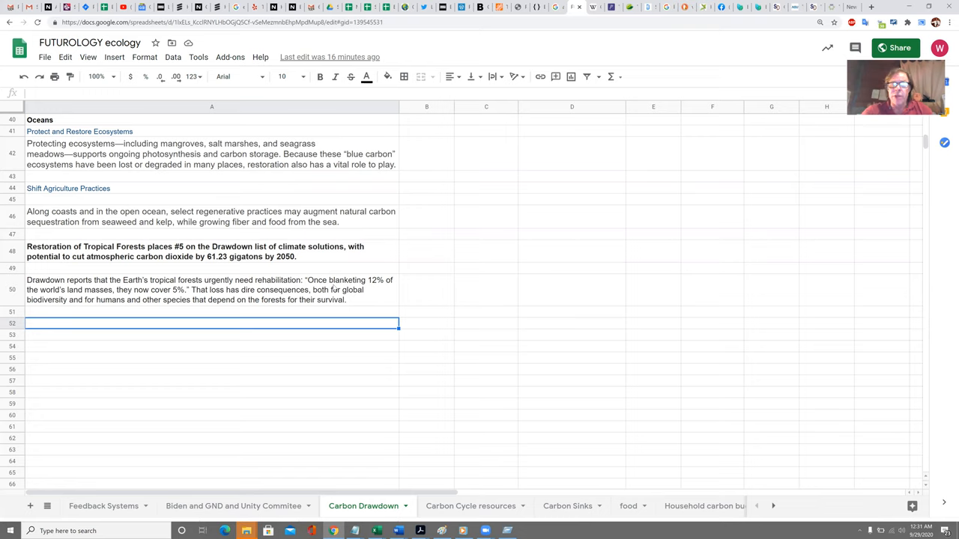
{"action": "mouse_move", "coordinate": [855, 126]}
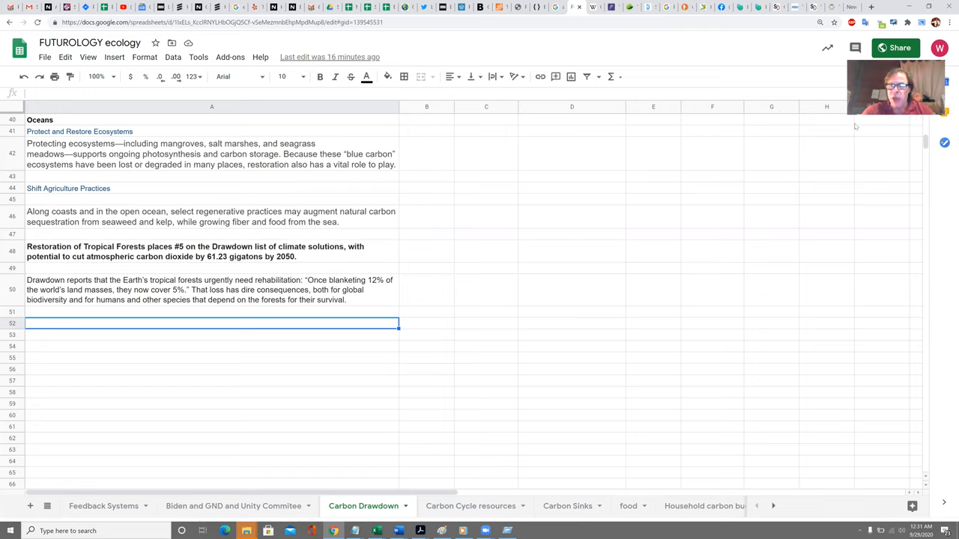
{"action": "mouse_move", "coordinate": [356, 235]}
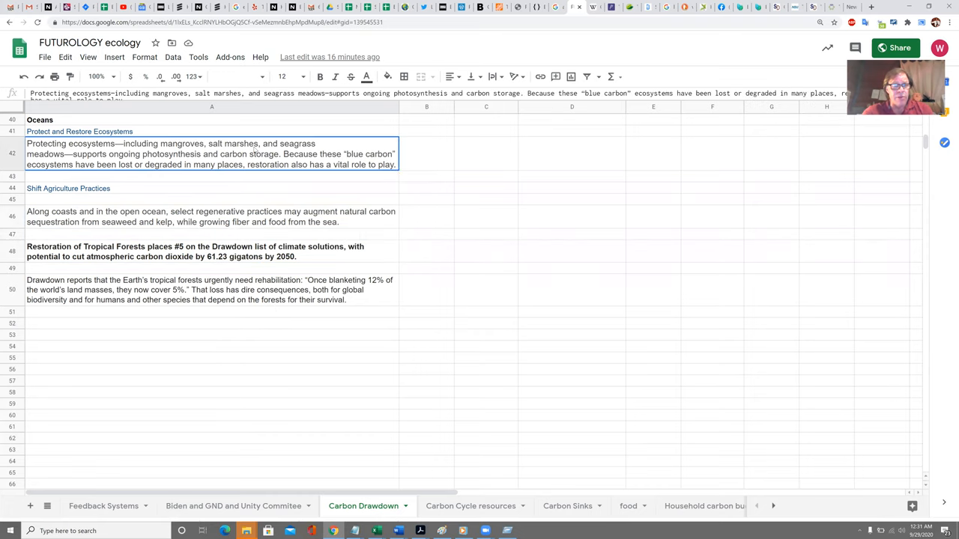
{"action": "mouse_move", "coordinate": [581, 204]}
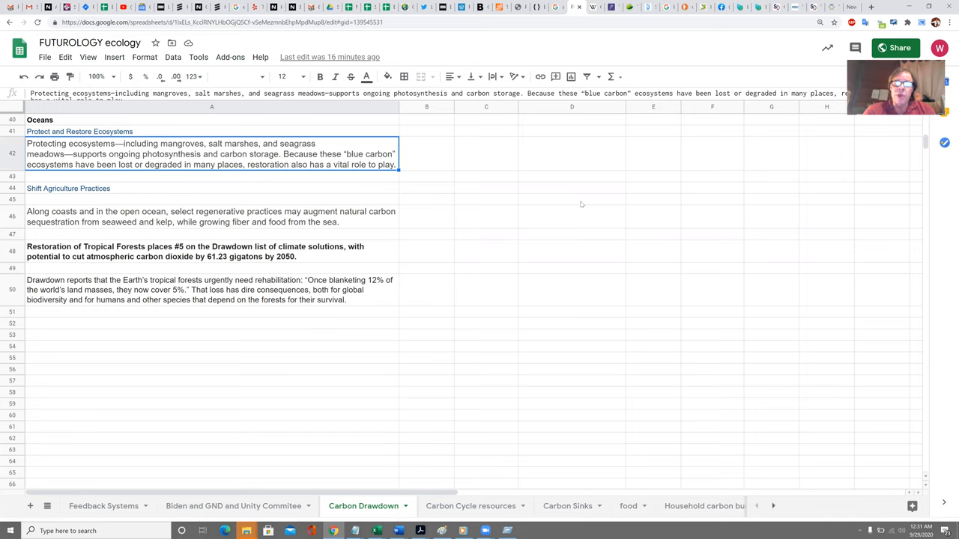
{"action": "mouse_move", "coordinate": [363, 296]}
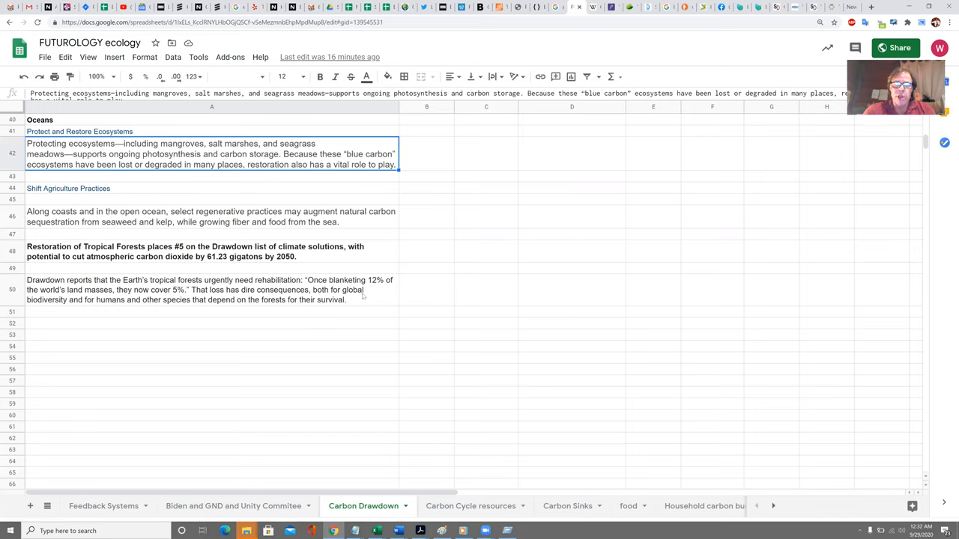
{"action": "mouse_move", "coordinate": [434, 287]}
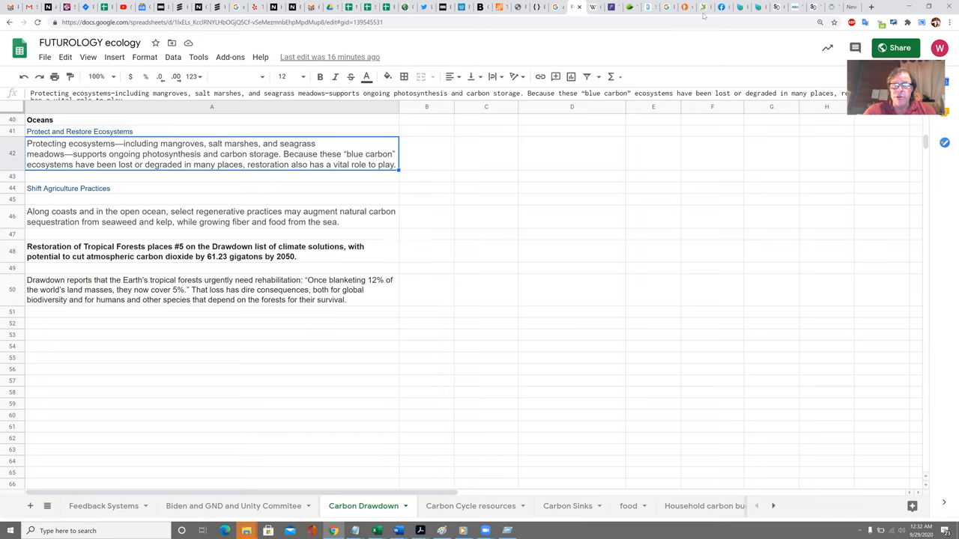
{"action": "mouse_move", "coordinate": [477, 211]}
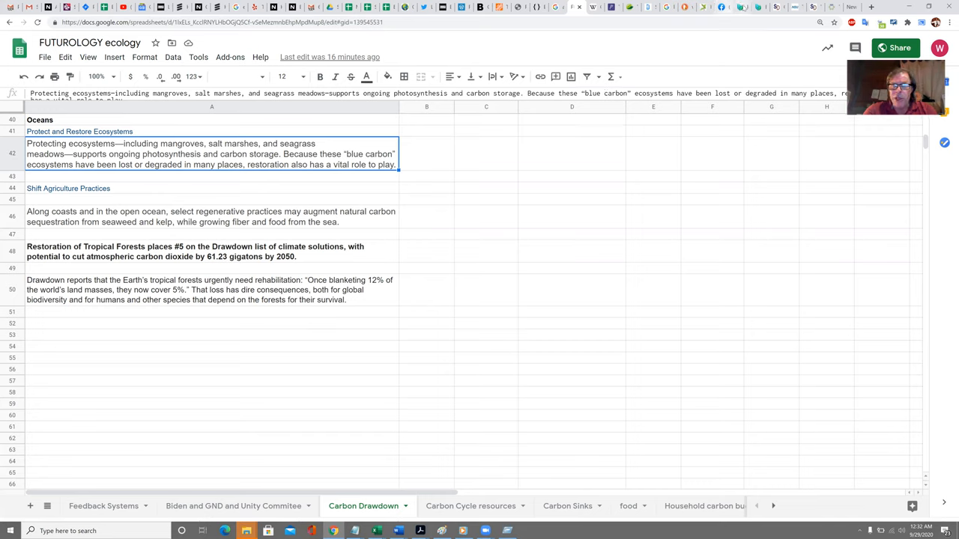
{"action": "mouse_move", "coordinate": [795, 7]}
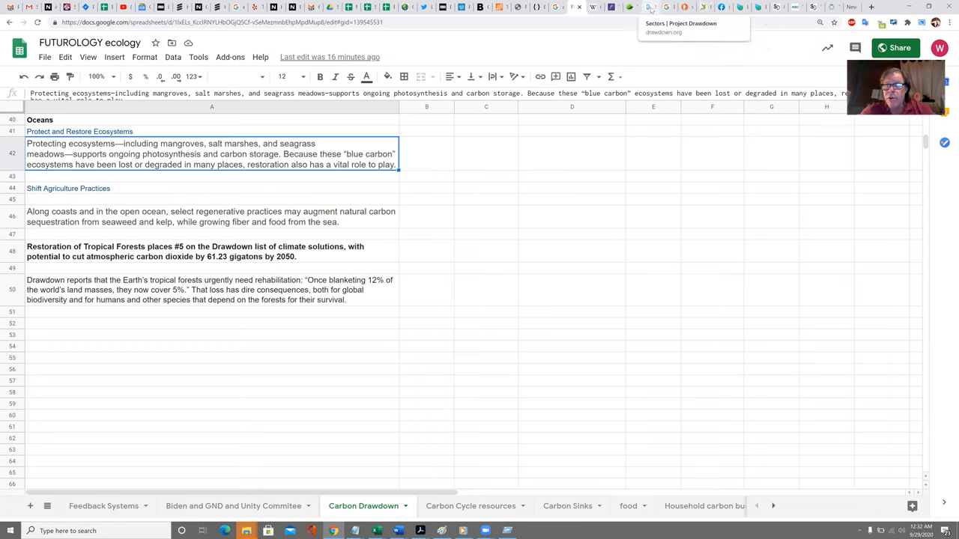
Open Project Drawdown's Coastal and Ocean Sinks sector summary showing 1.07–1.48 gigatons CO2 equivalent
{"action": "left_click", "coordinate": [649, 7]}
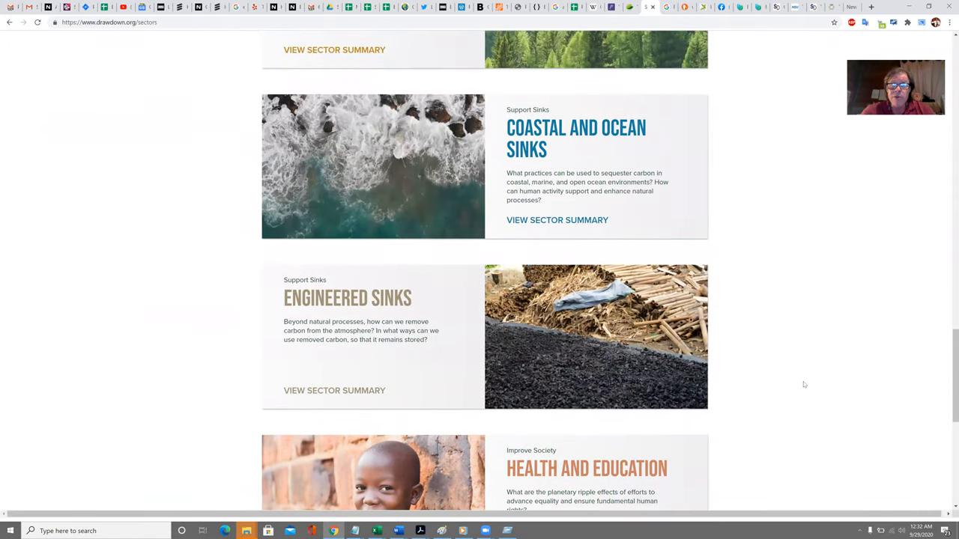
{"action": "scroll", "scroll_direction": "up", "scroll_amount": 3}
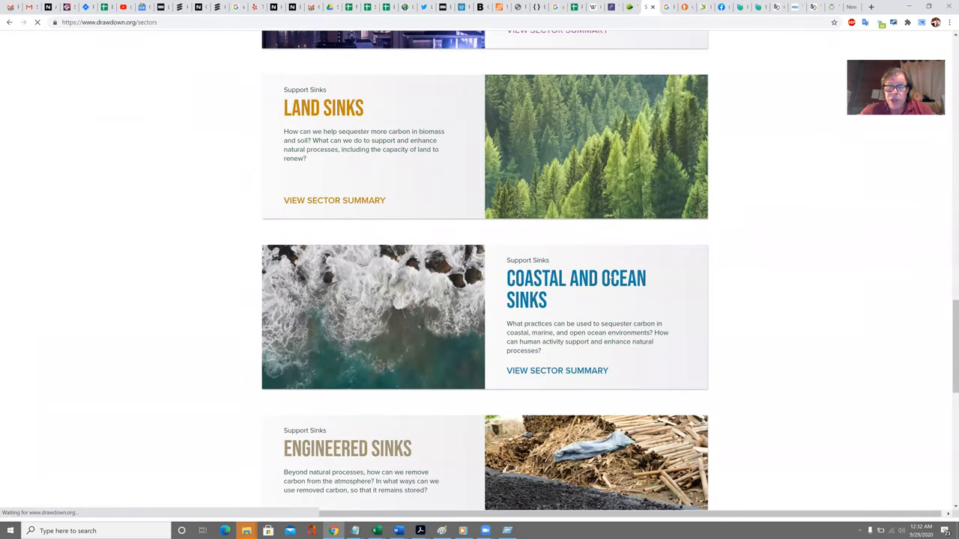
{"action": "left_click", "coordinate": [558, 370]}
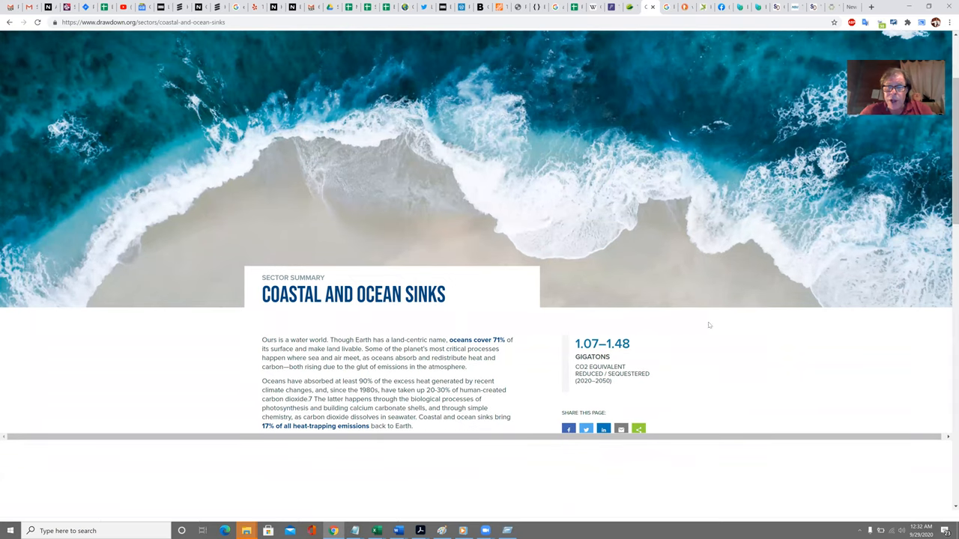
{"action": "mouse_move", "coordinate": [713, 352]}
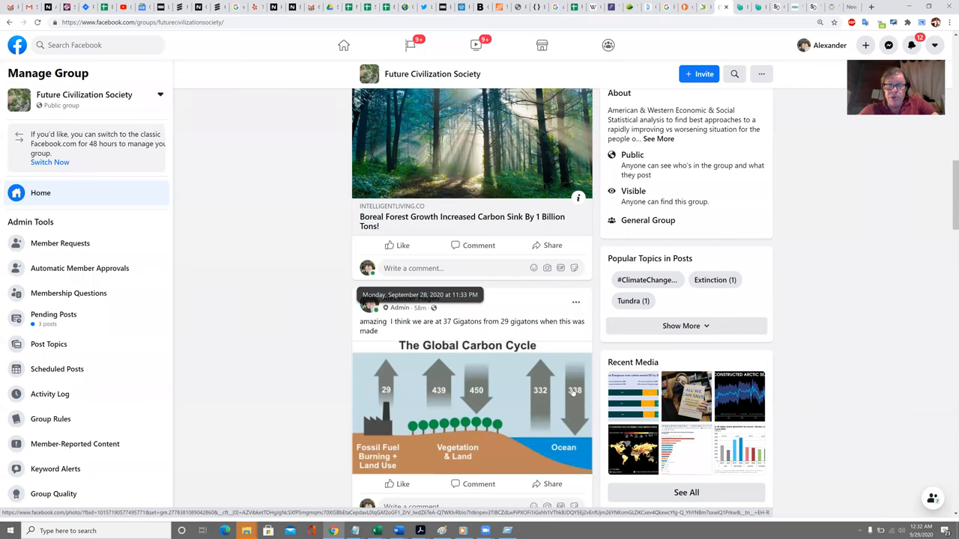
{"action": "mouse_move", "coordinate": [583, 394]}
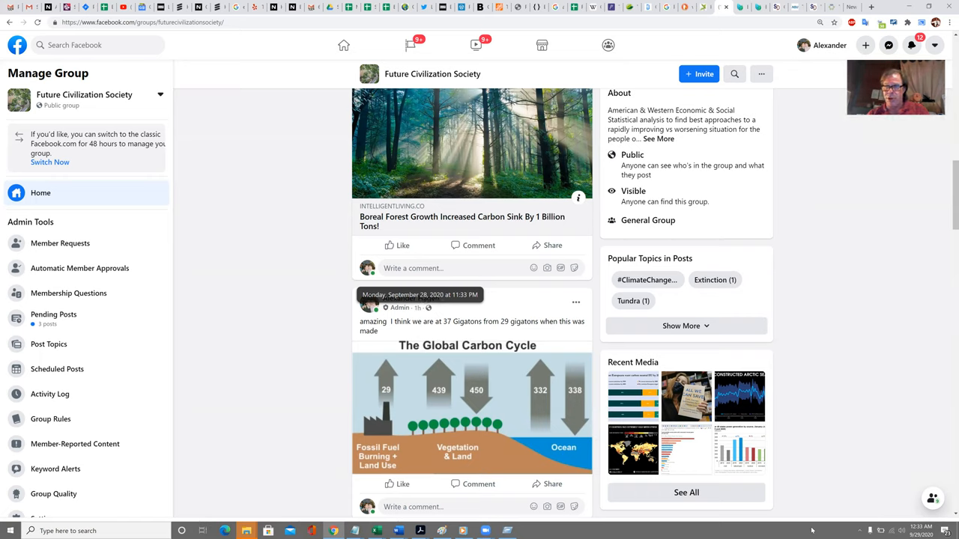
{"action": "mouse_move", "coordinate": [875, 246]}
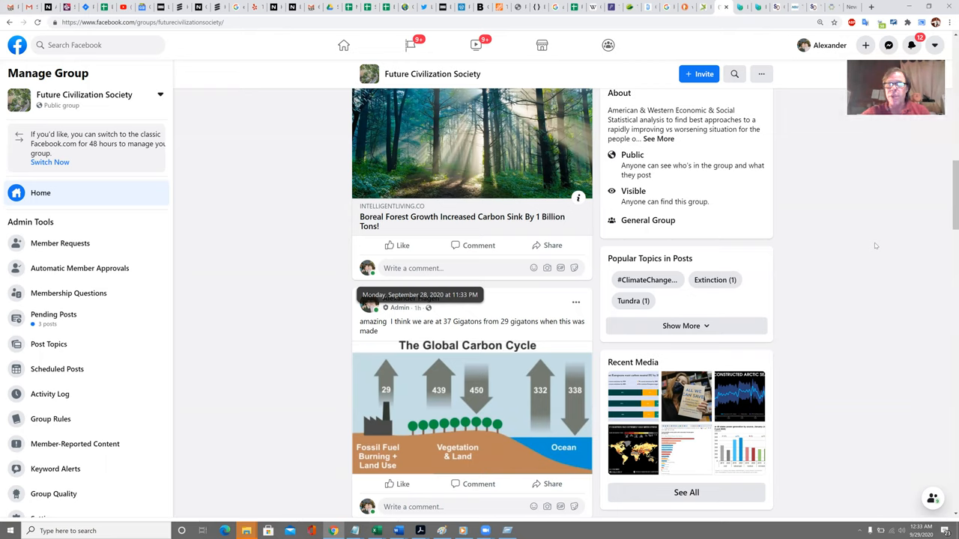
{"action": "mouse_move", "coordinate": [797, 76]}
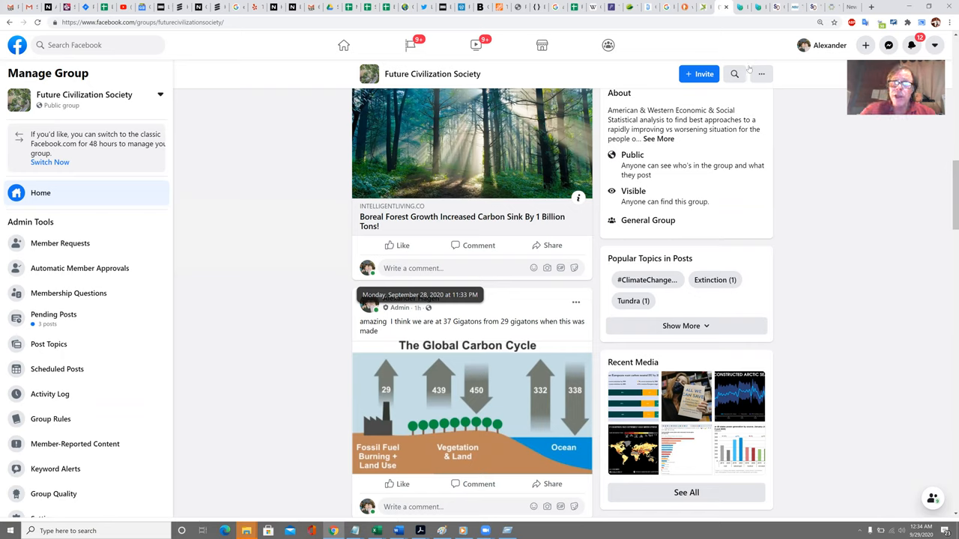
{"action": "mouse_move", "coordinate": [746, 18]}
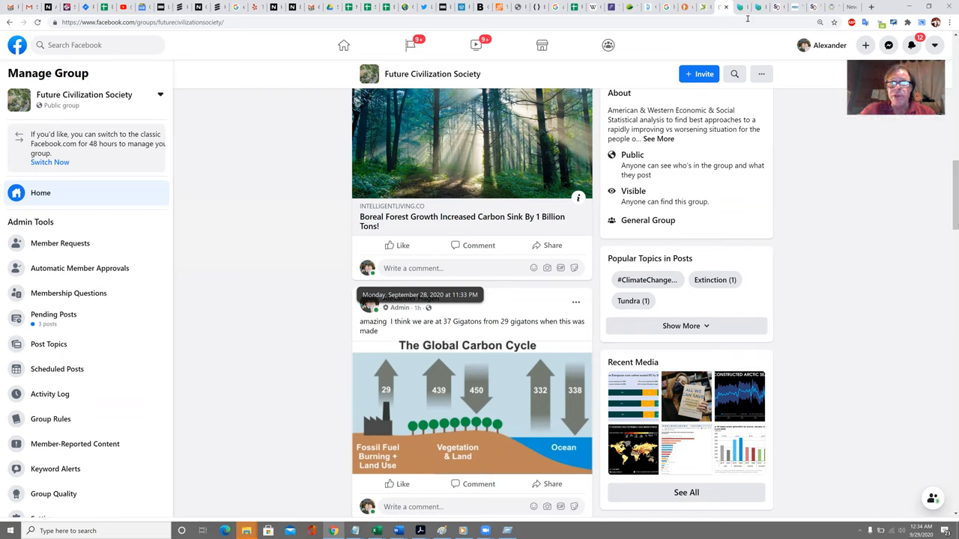